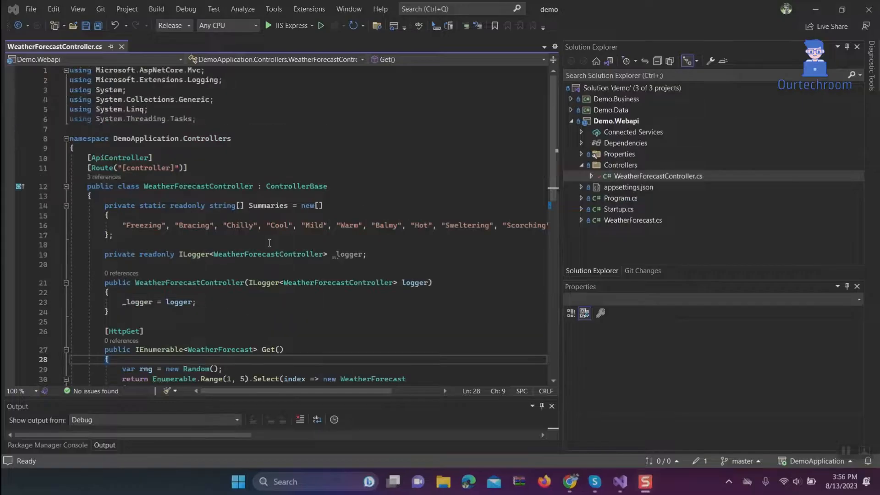
Scroll the Swagger page down to the GET WeatherForecast operation
scroll("down", 3)
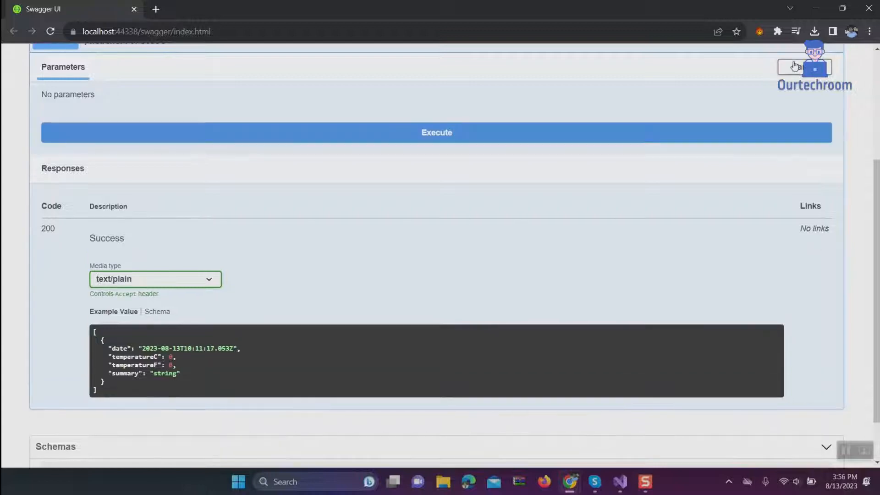
Execute the GET /WeatherForecast request and get a 200 response with forecast data
left_click(436, 132)
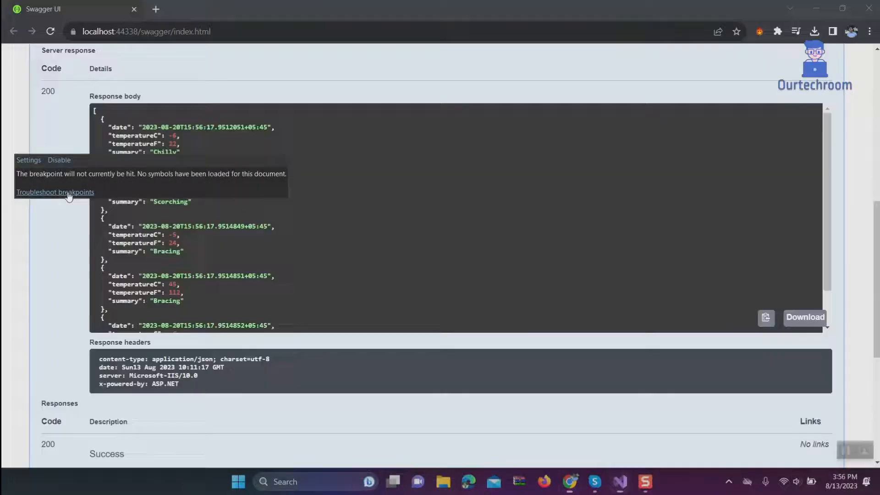
Open the Troubleshoot Breakpoints article at its 'No Symbols have been loaded' section
left_click(54, 192)
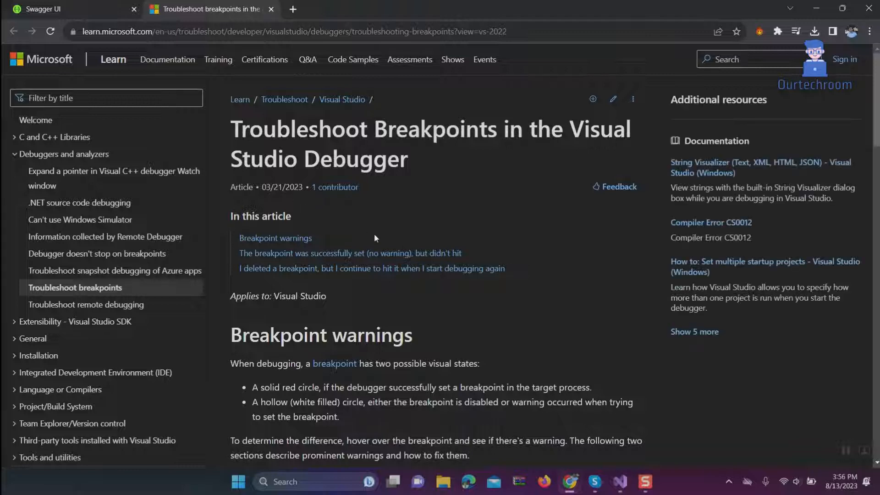
scroll("down", 3)
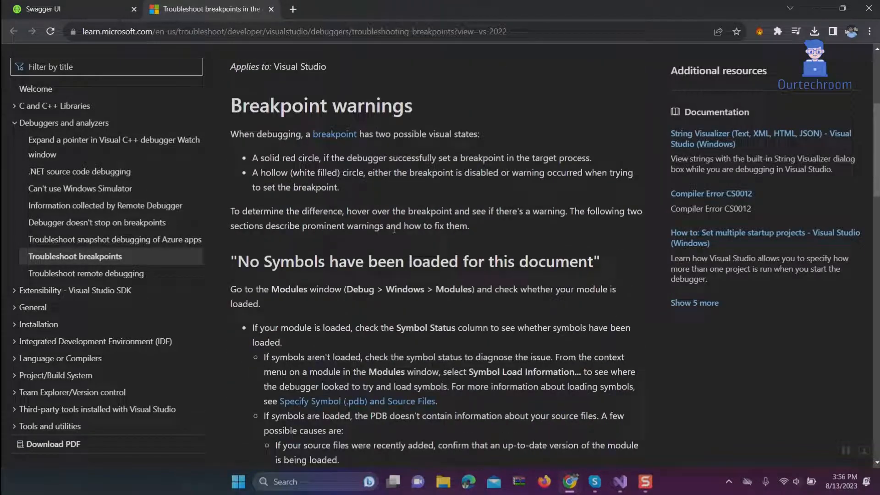
mouse_move(271, 313)
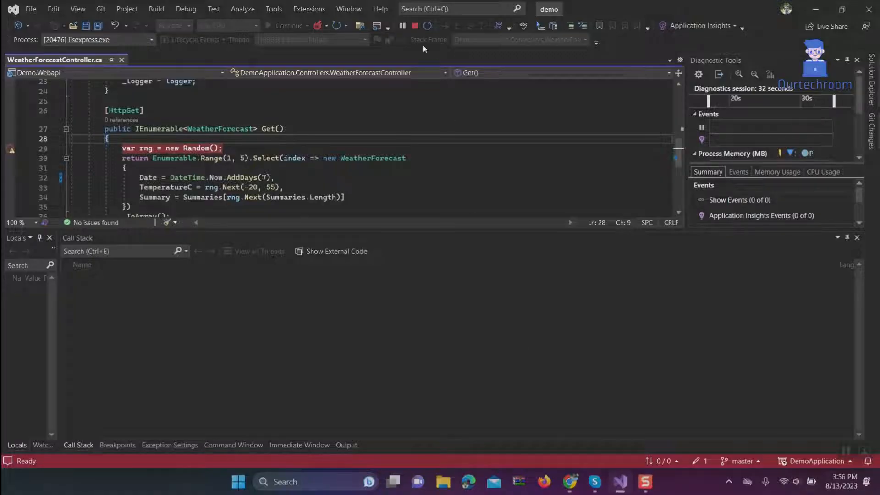
Stop debugging and switch the solution configuration from Release to Debug
left_click(415, 25)
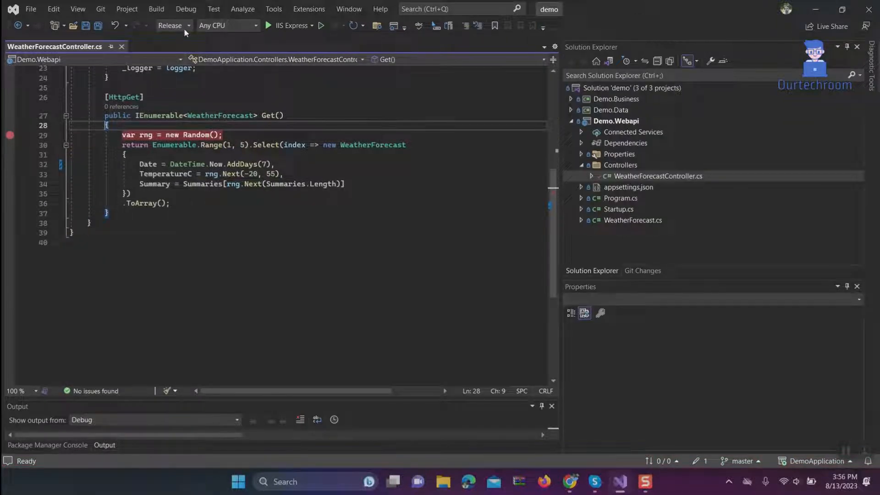
left_click(190, 26)
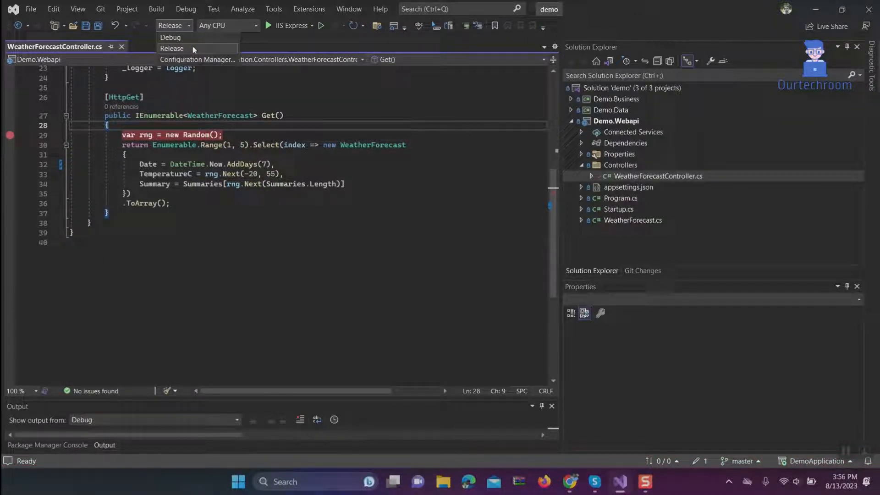
left_click(170, 37)
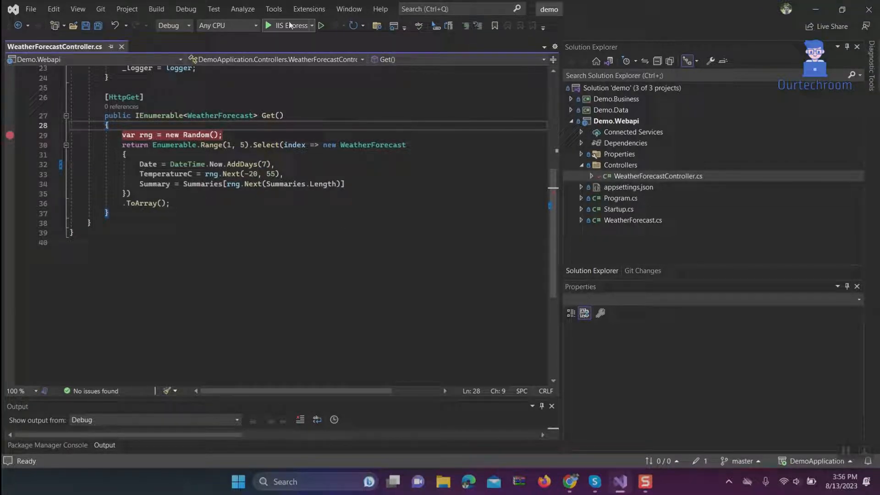
Debug with IIS Express until the Get() breakpoint hits, step into the Date getter, then continue
left_click(269, 25)
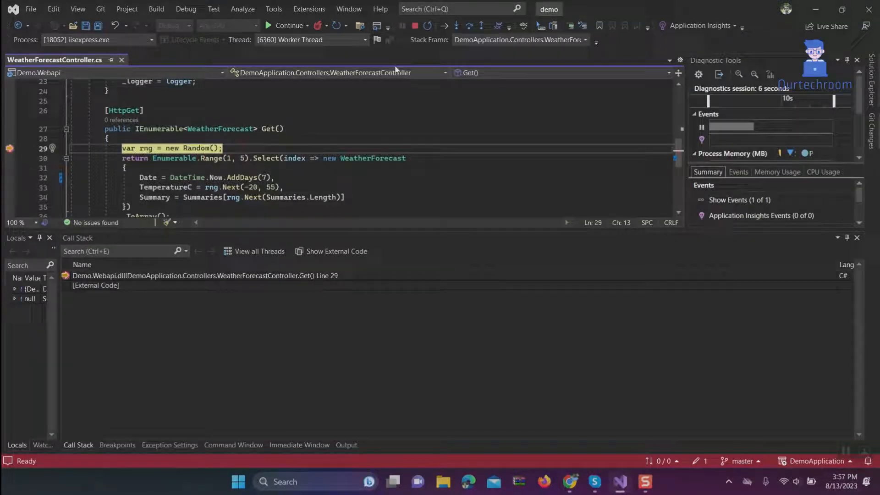
left_click(455, 26)
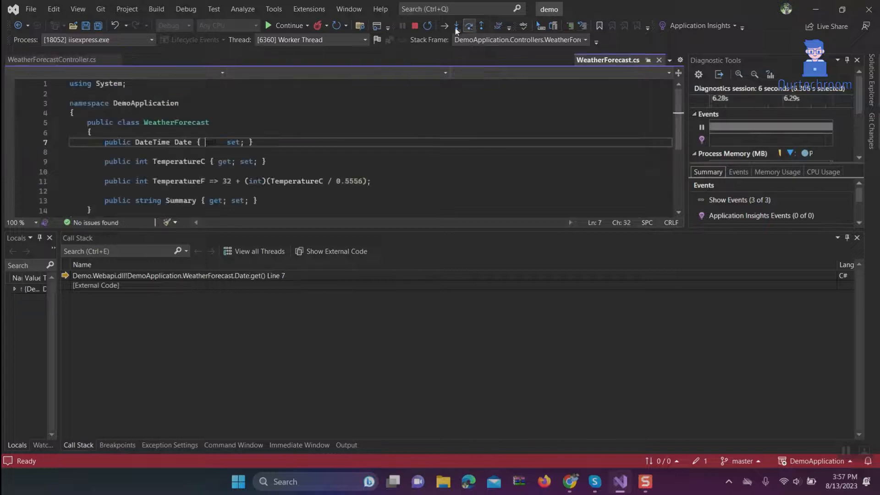
left_click(287, 26)
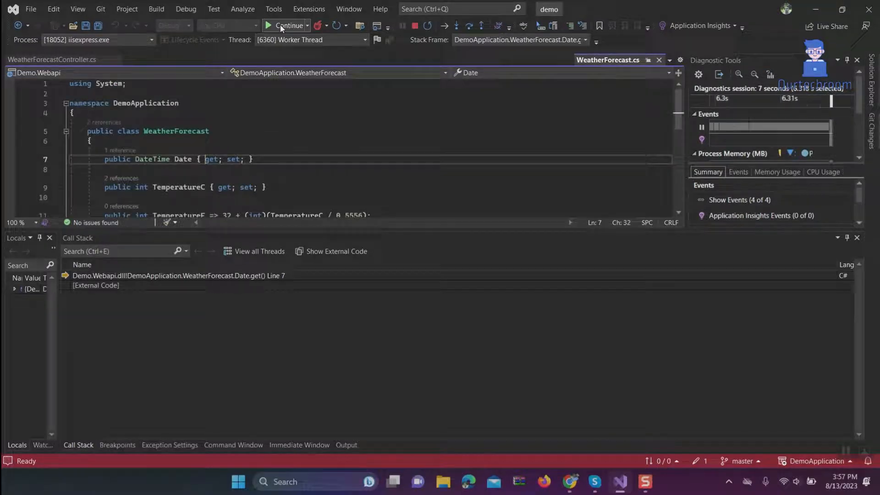
left_click(286, 26)
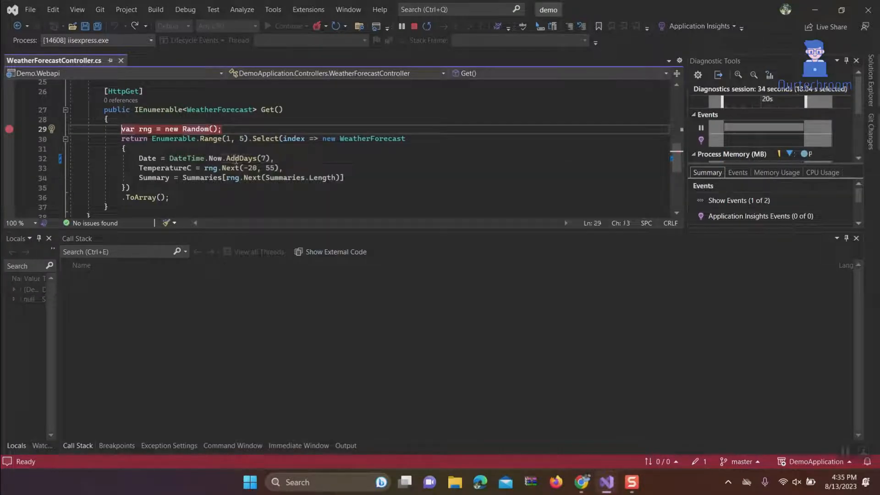
Replace AddDays(7) with AddMinutes(7) on the forecast Date line and stop debugging
double_click(241, 158)
type("Minute")
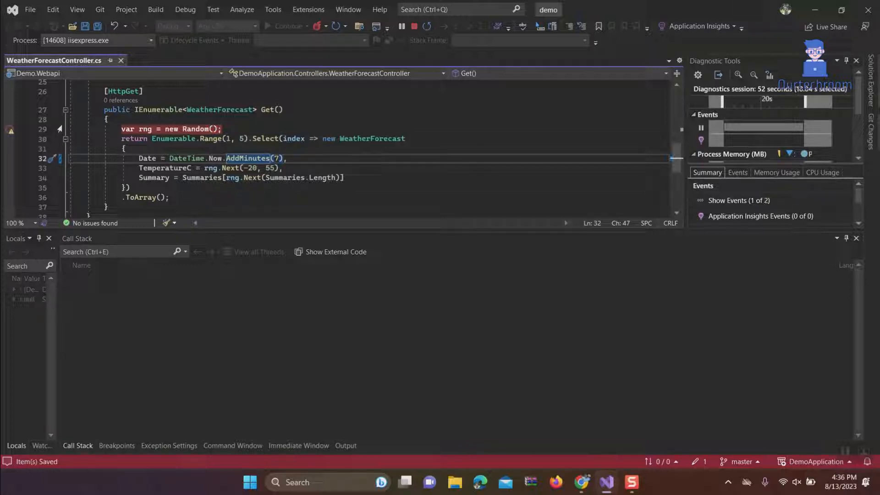
left_click(414, 25)
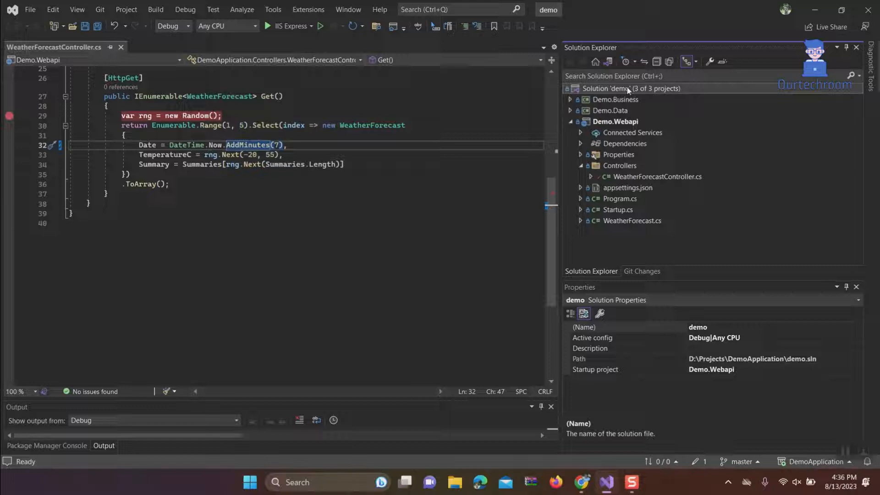
Rebuild the demo solution and relaunch the API with IIS Express
left_click(269, 26)
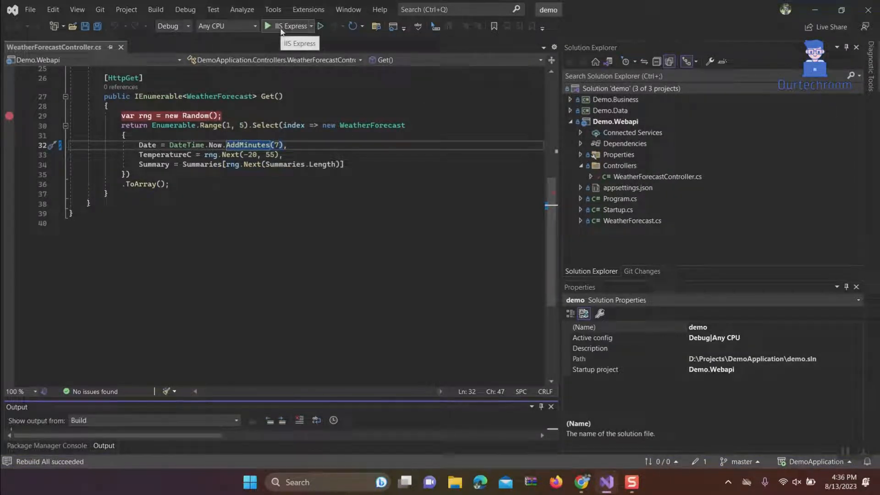
left_click(268, 26)
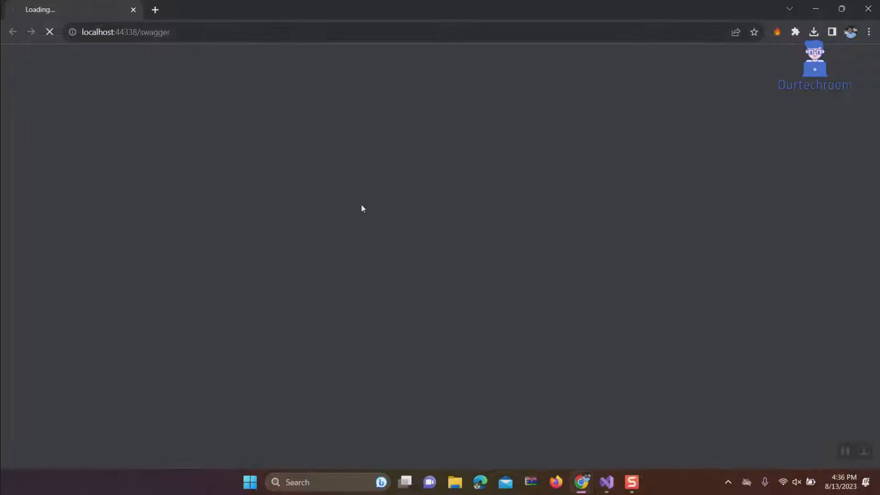